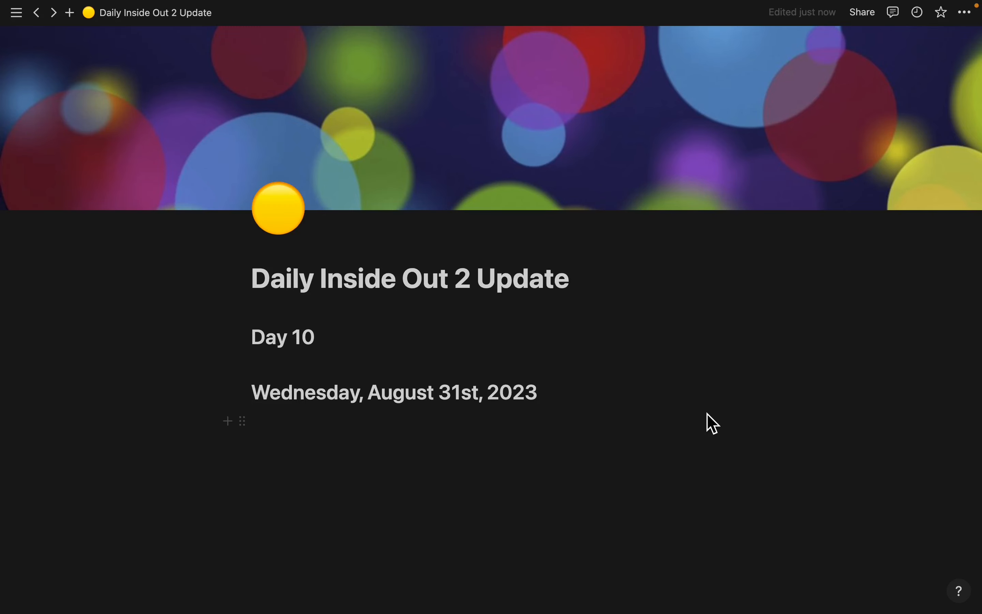
mouse_move(366, 446)
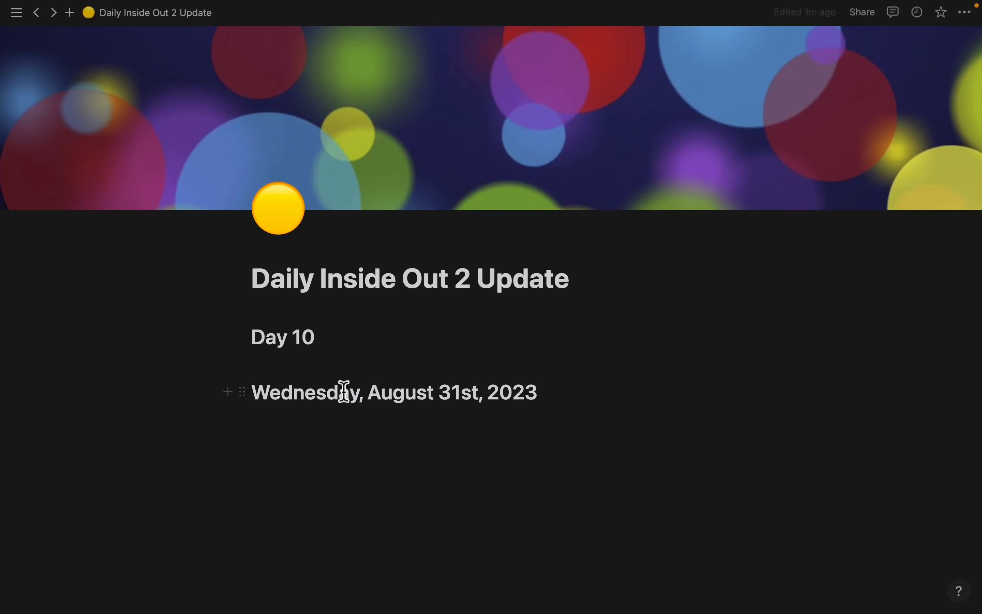
Replace 'Wednesday' with 'Thursday' in the date heading and finish editing
double_click(306, 392)
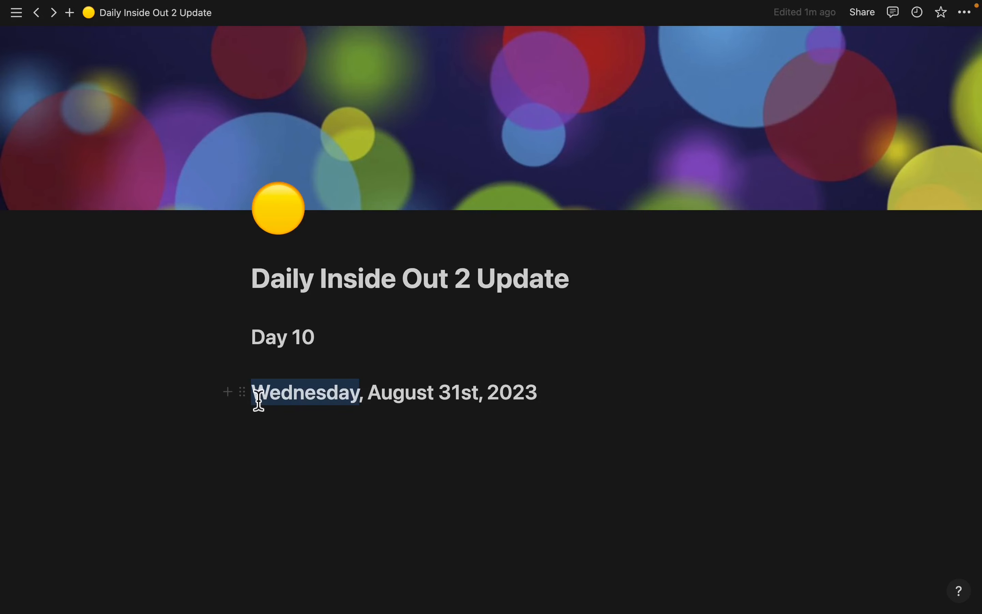
text(Thursa)
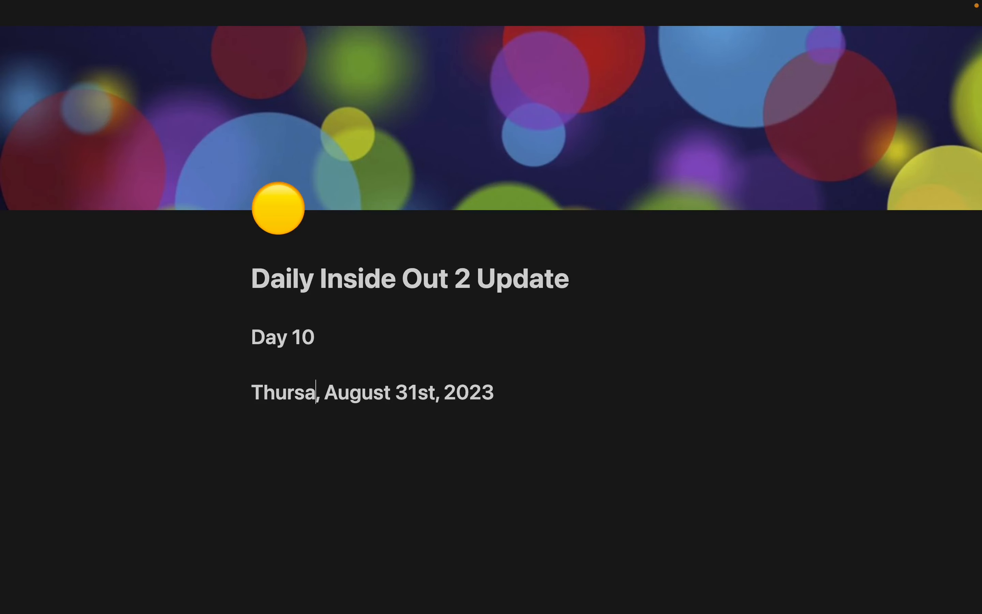
text(y)
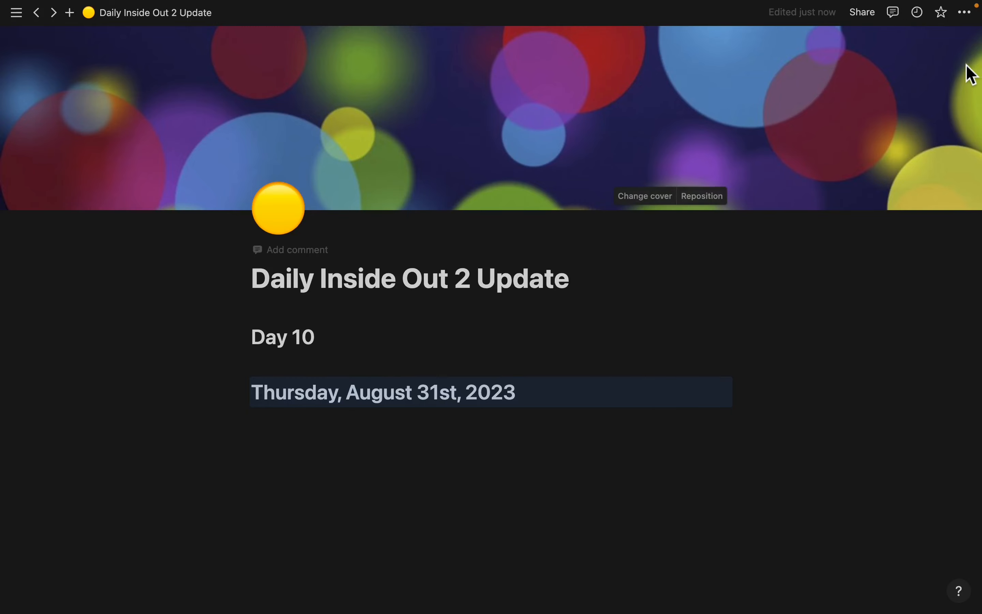
click(965, 12)
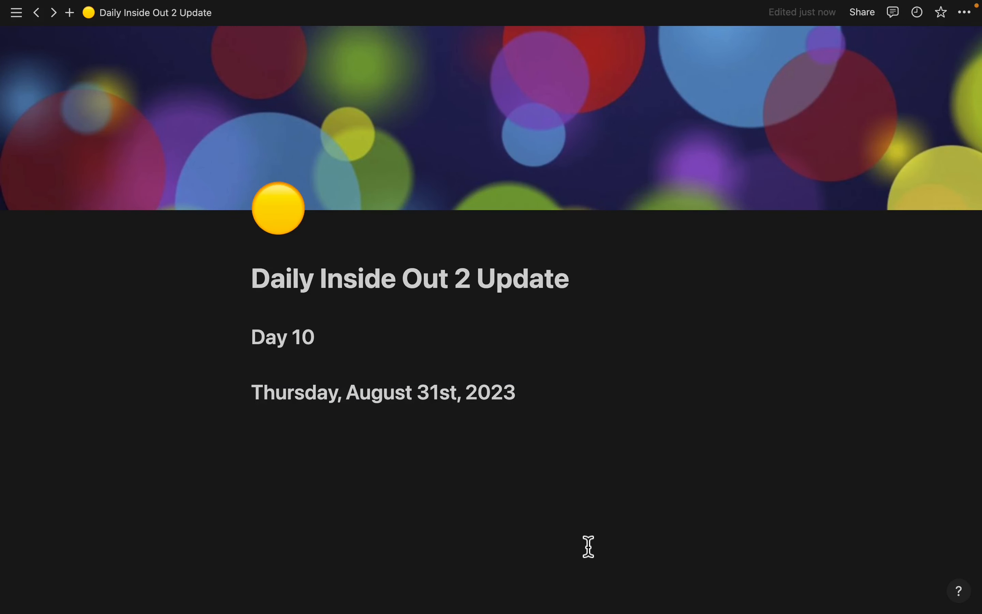
mouse_move(629, 546)
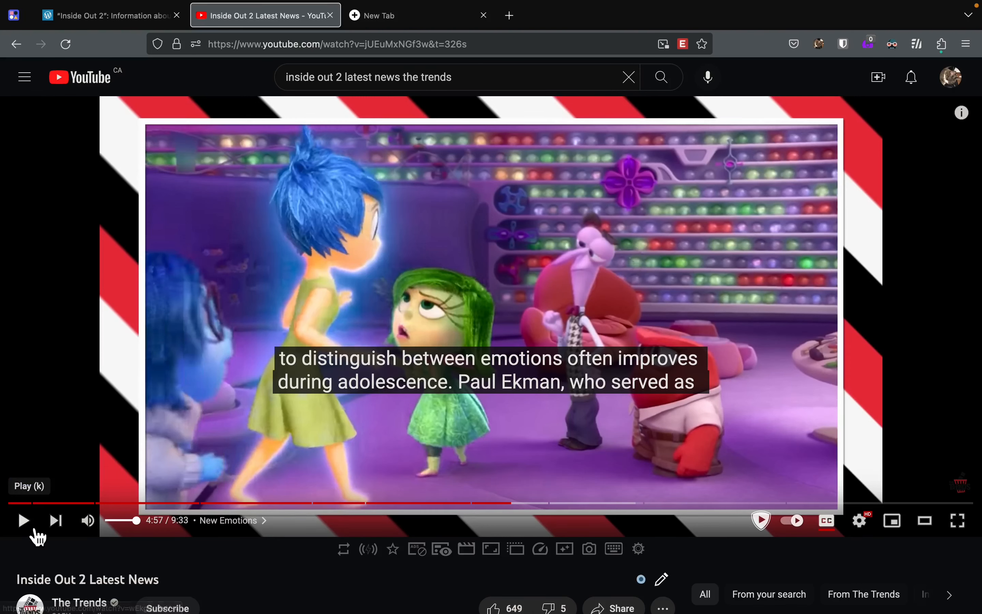
mouse_move(118, 523)
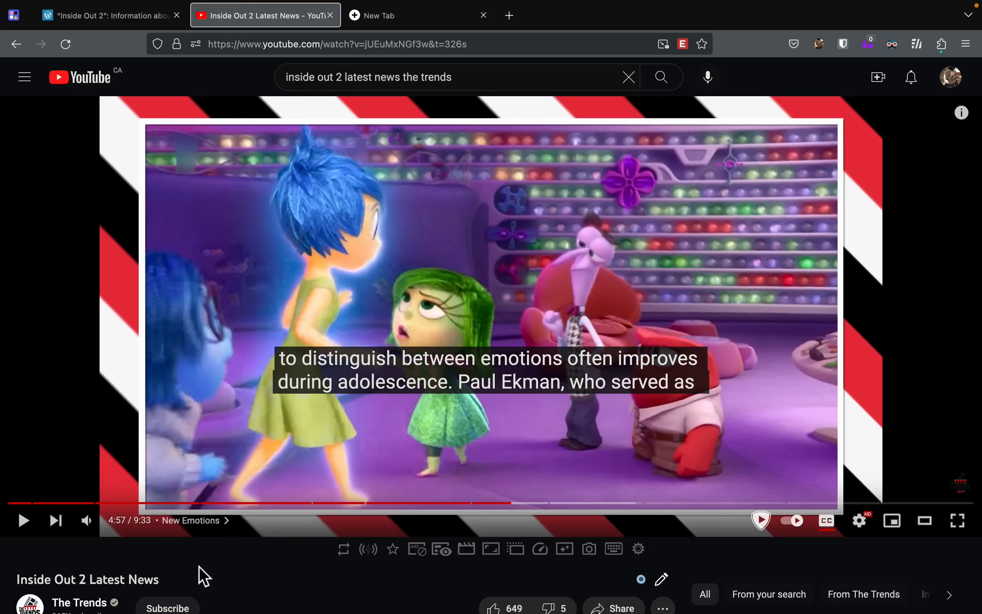
mouse_move(200, 572)
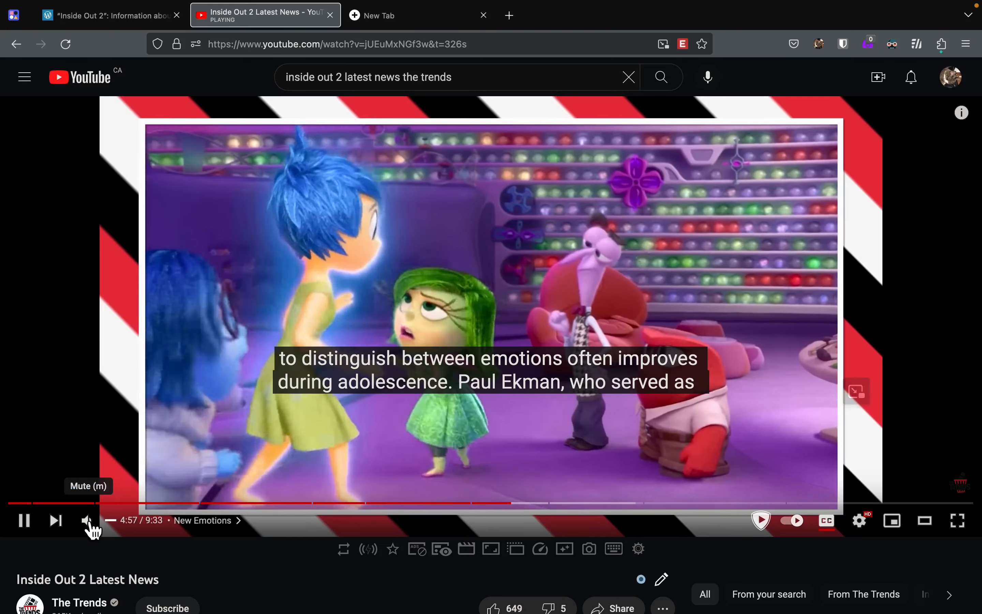
Pause the Inside Out 2 news video and return to the article tab
click(87, 520)
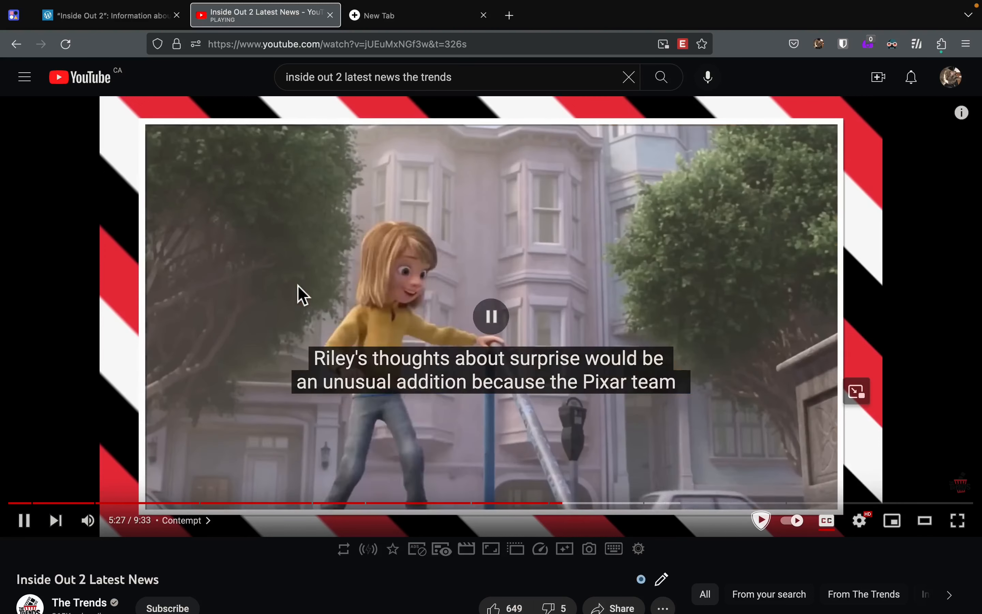
click(490, 316)
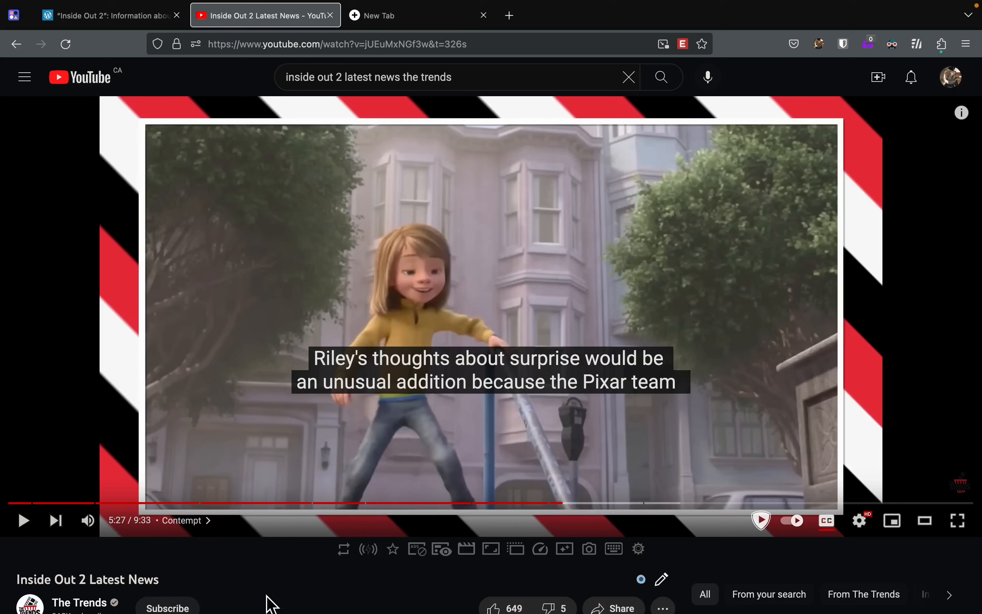
mouse_move(582, 523)
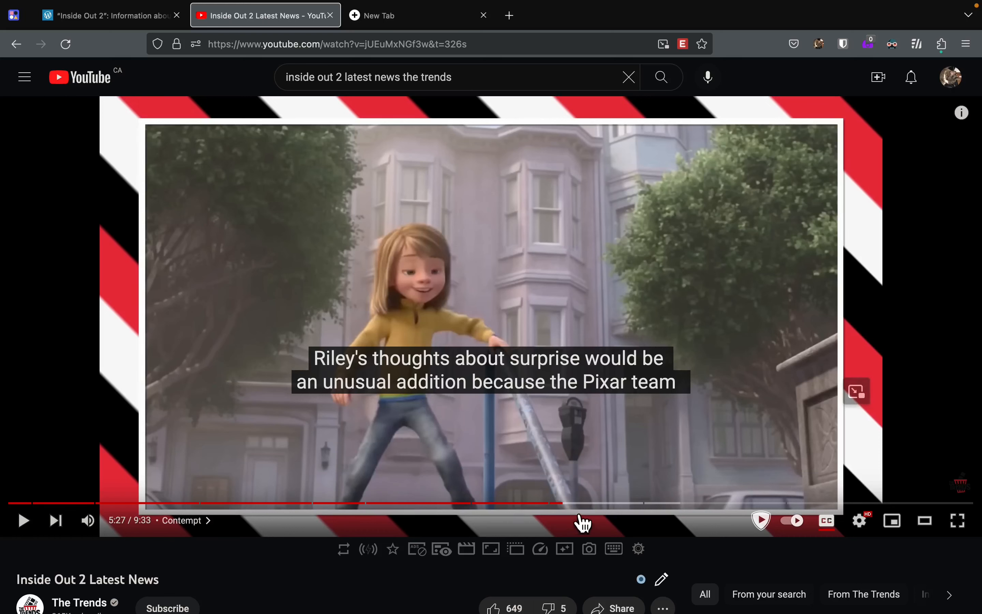
mouse_move(549, 502)
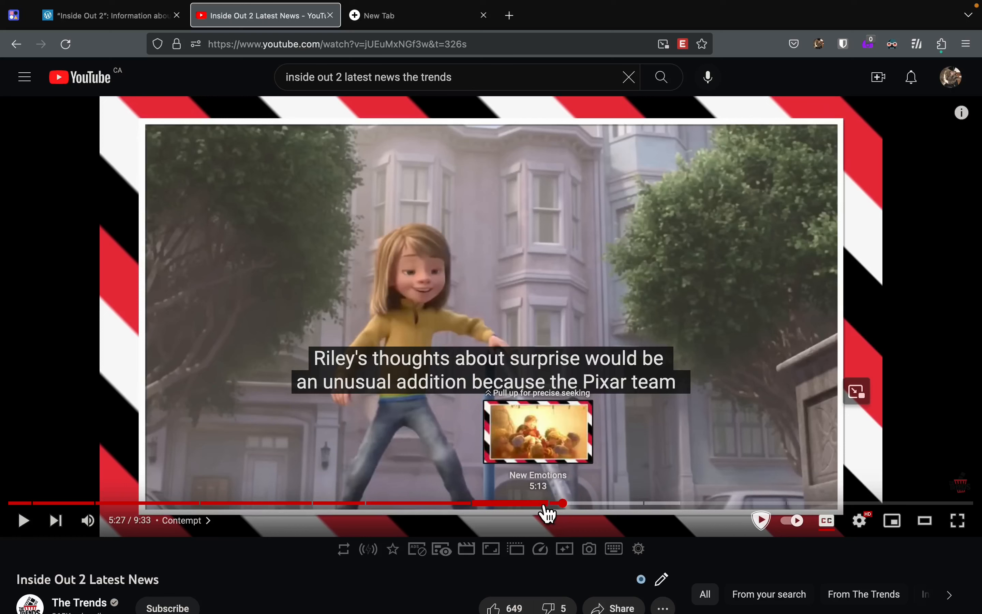
mouse_move(560, 503)
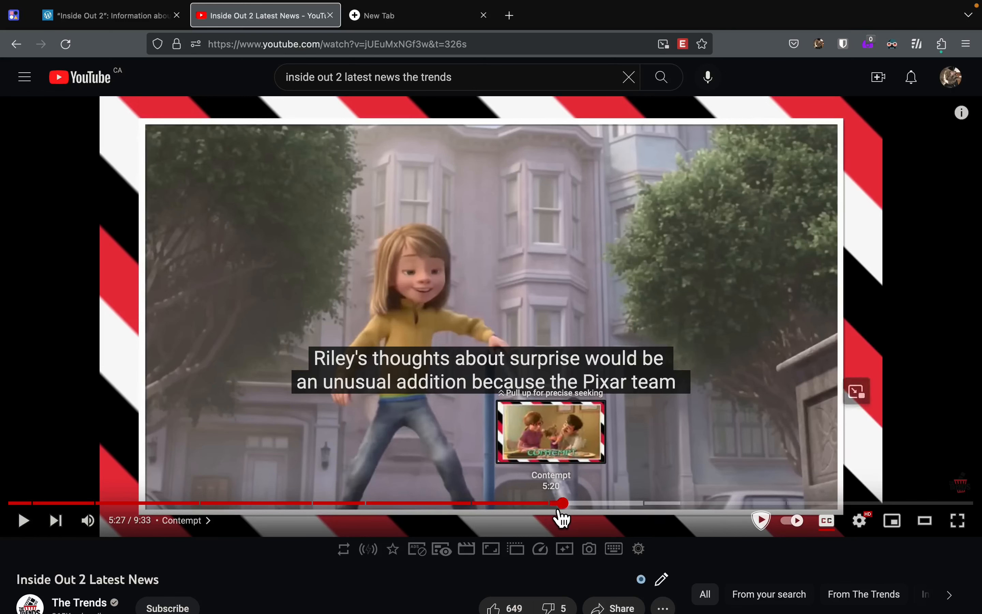
mouse_move(509, 588)
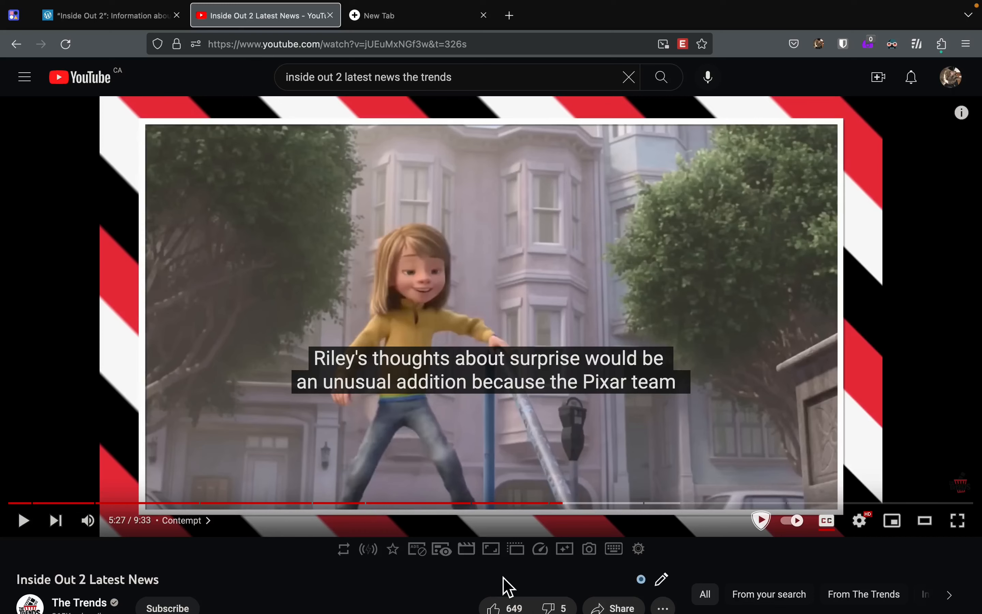
click(106, 15)
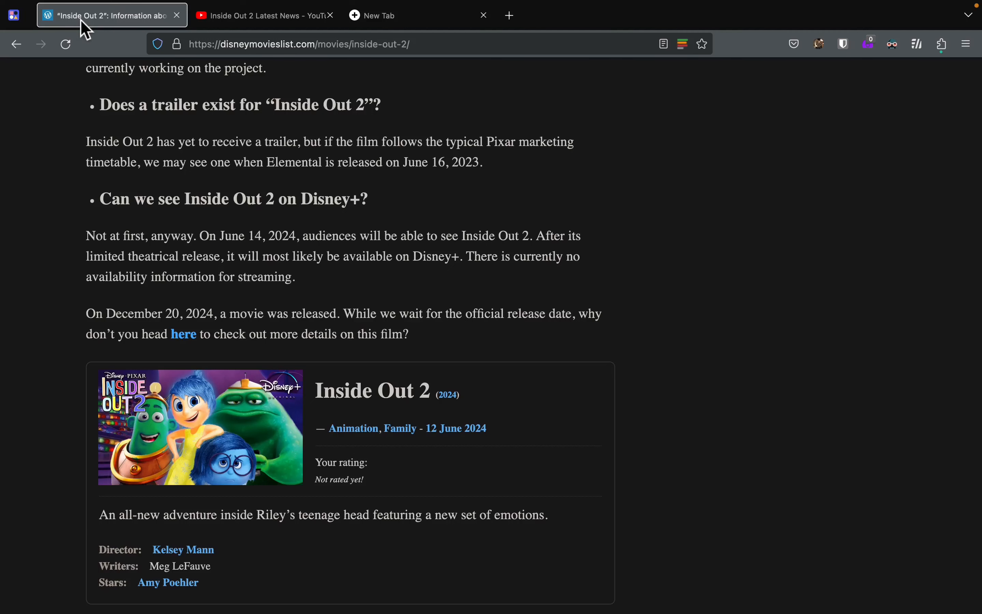
mouse_move(83, 68)
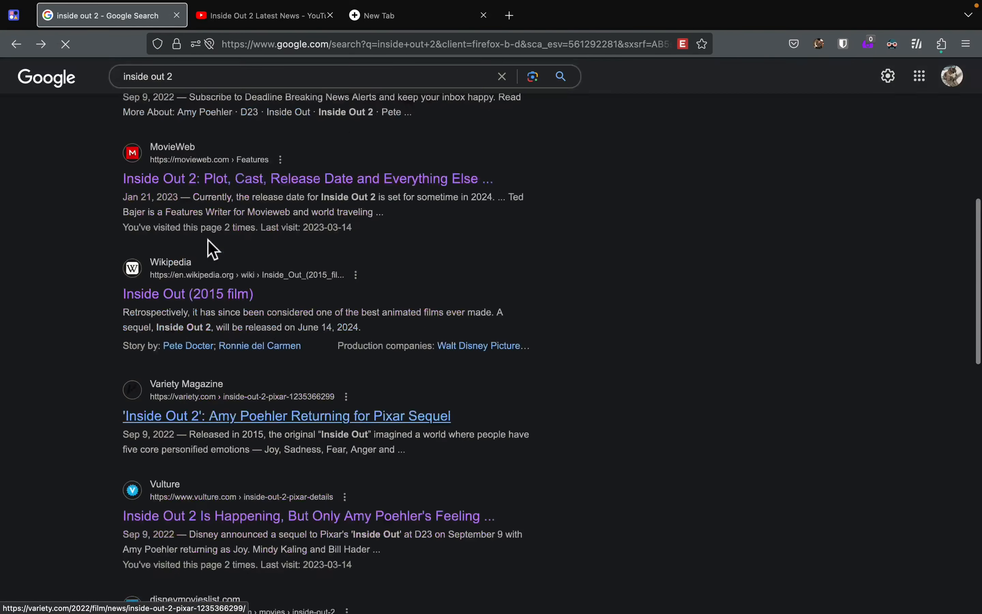
Scroll through the inside out 2 results, then bring the Notion page back into focus
scroll(down, 3)
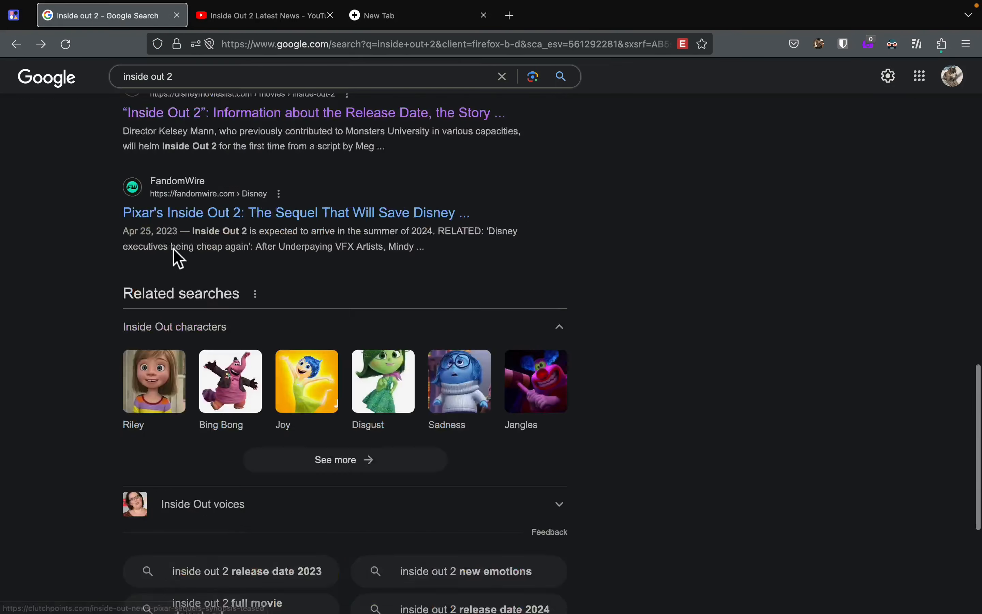
scroll(down, 3)
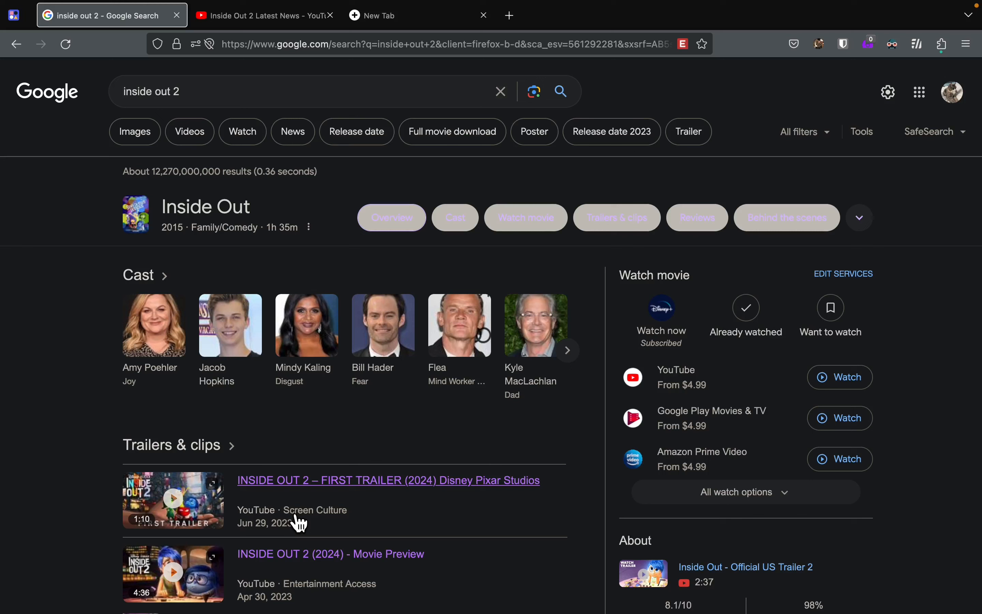
mouse_move(65, 422)
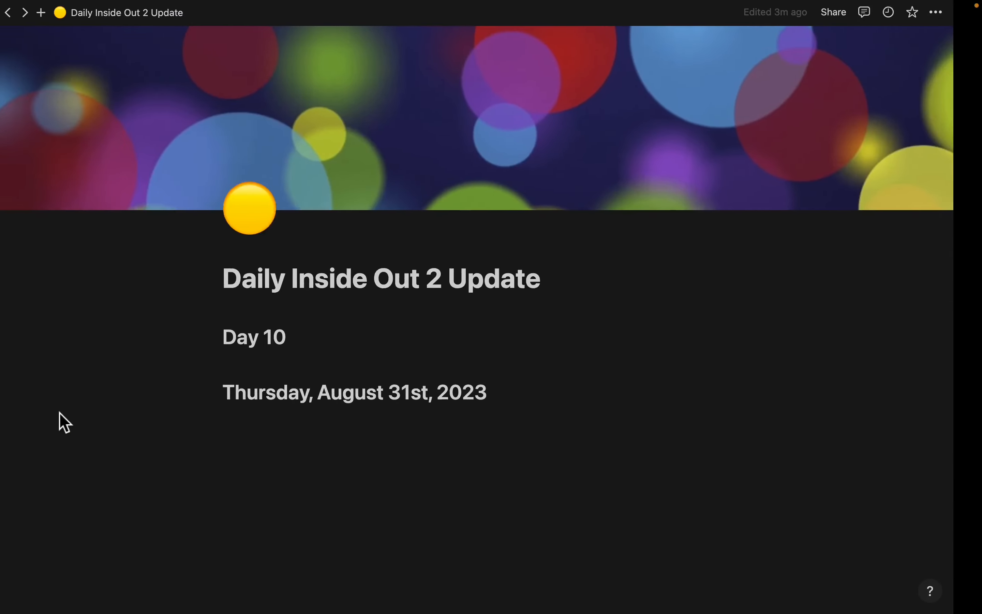
click(16, 12)
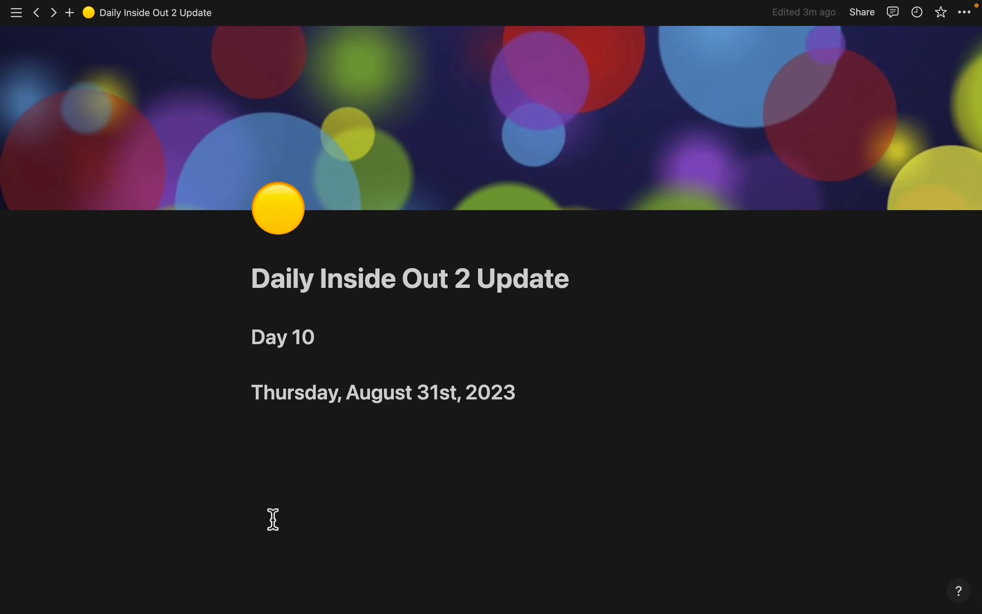